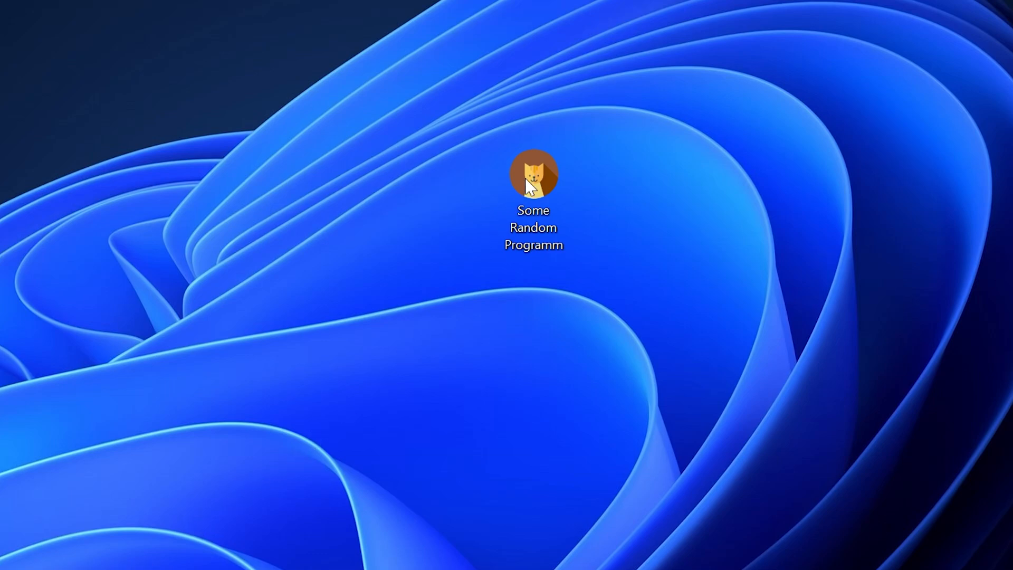
Launch Some Random Programm to trigger the missing msvcr71.dll error.
double_click(532, 175)
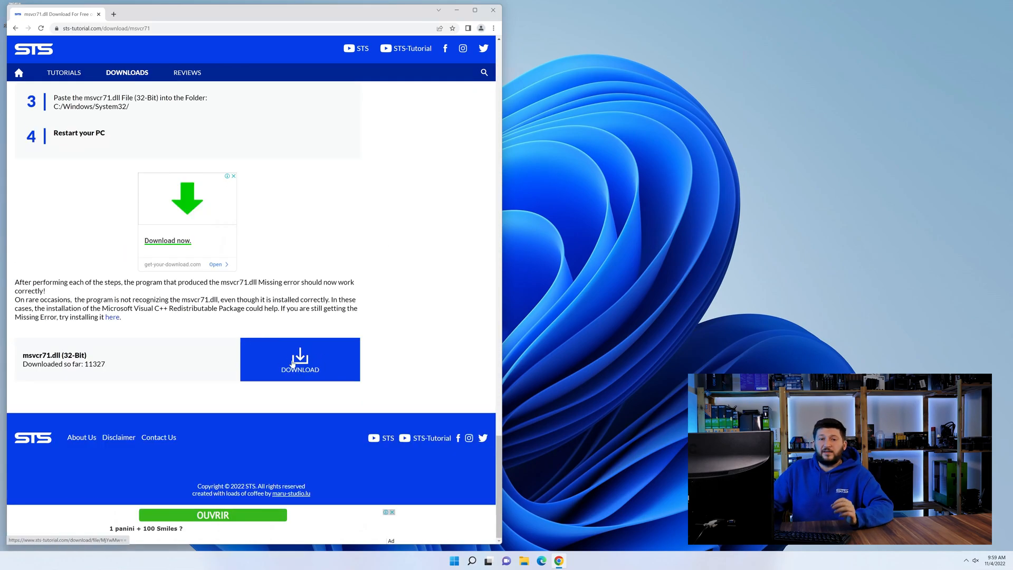
Download the 32-bit msvcr71.dll file from the STS-Tutorial page.
click(300, 359)
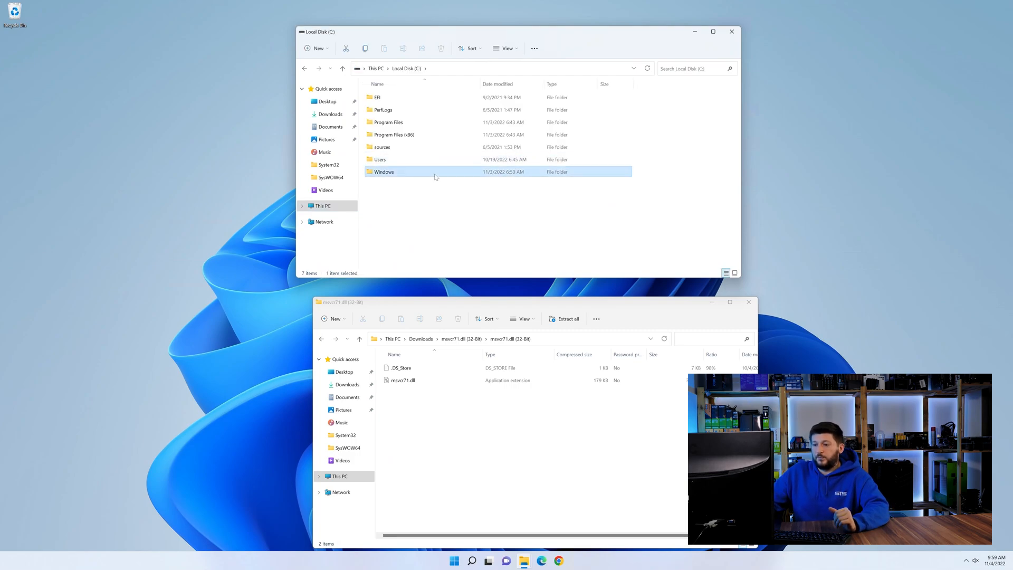
Copy msvcr71.dll into C:\Windows\System32, then close the Windows folder and archive windows.
double_click(383, 171)
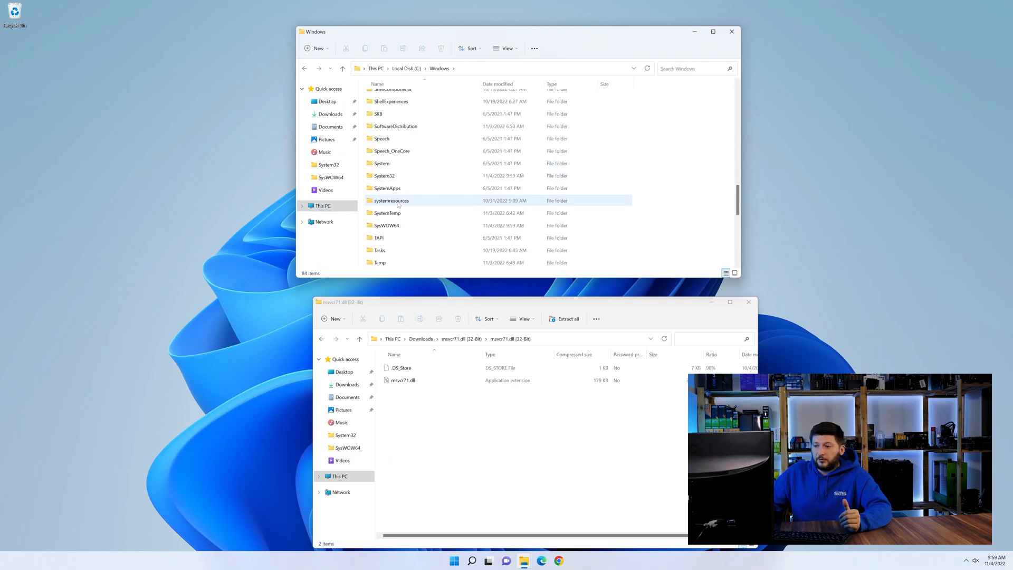
click(386, 224)
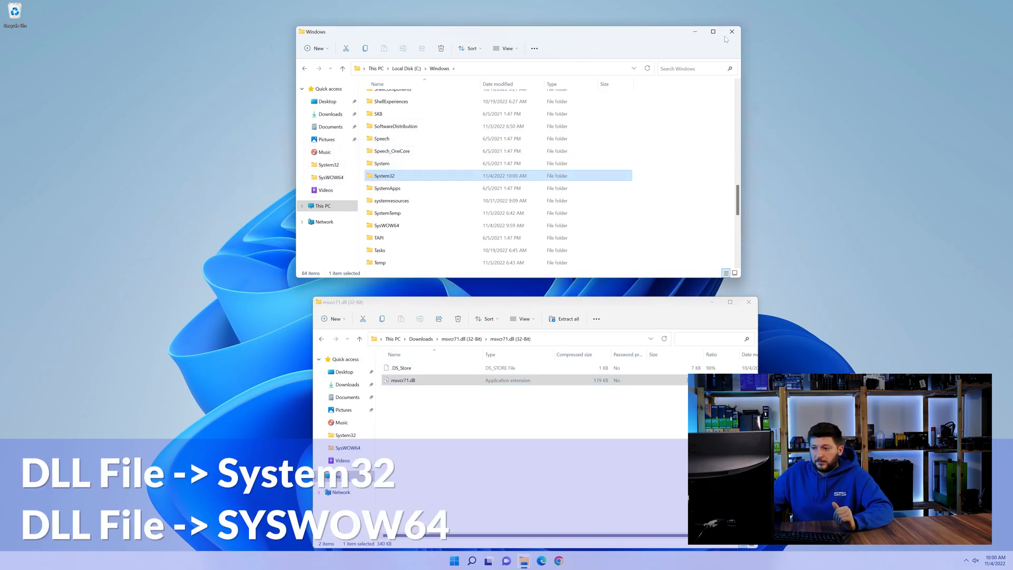
click(731, 31)
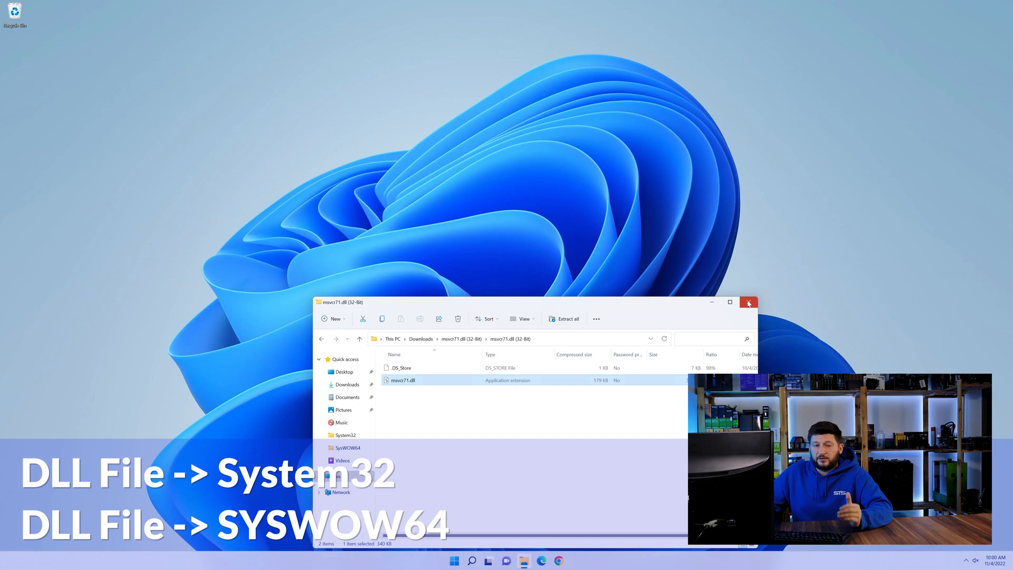
click(749, 303)
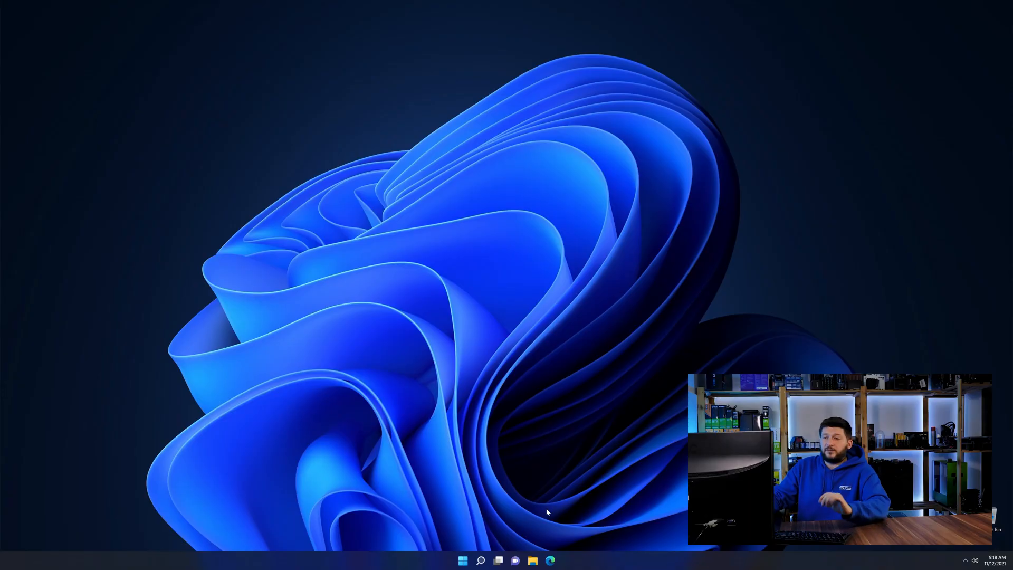
Open Edge on the Visual C++ Redistributable 2019 download page.
click(549, 561)
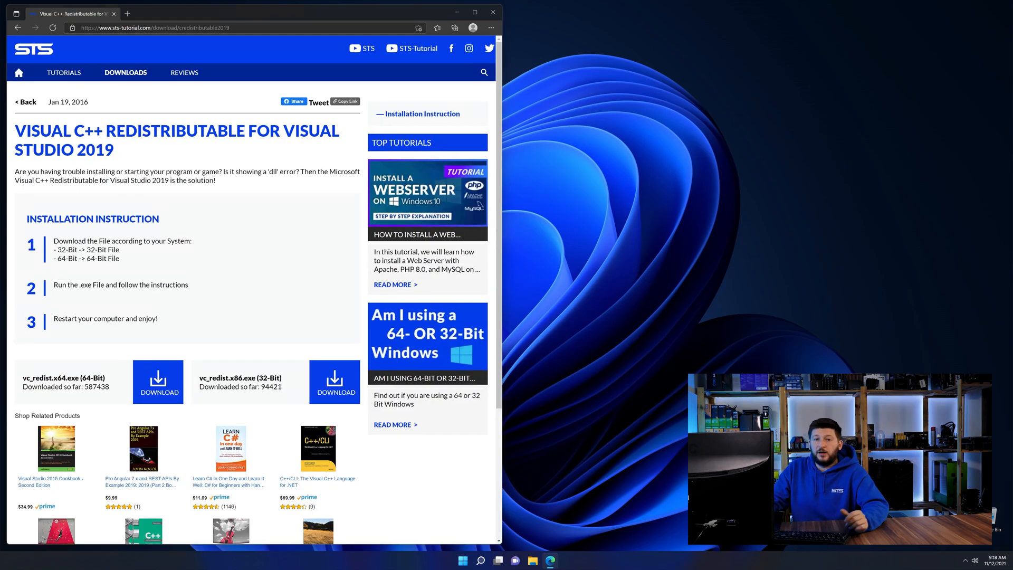
scroll(down, 3)
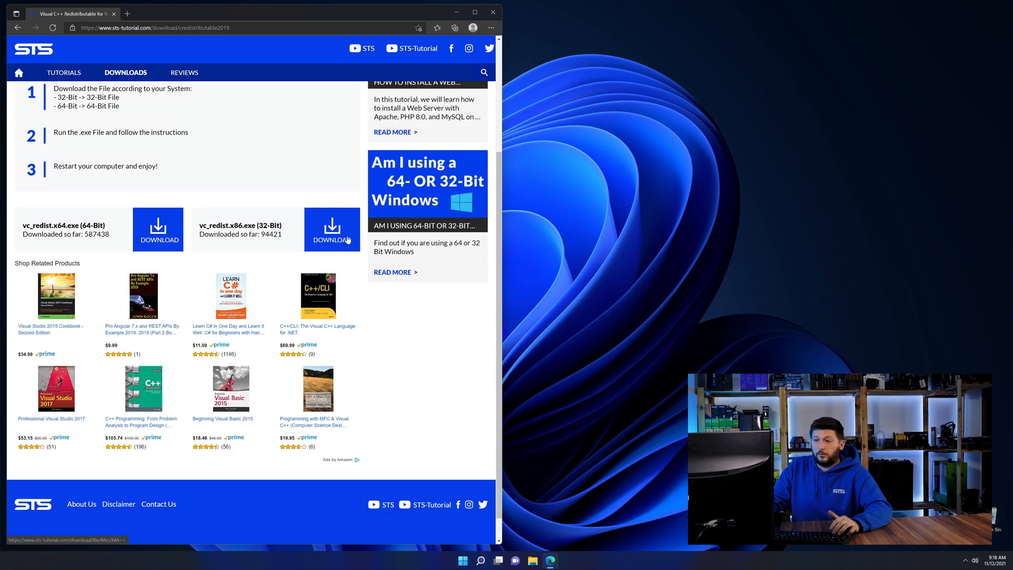
scroll(down, 3)
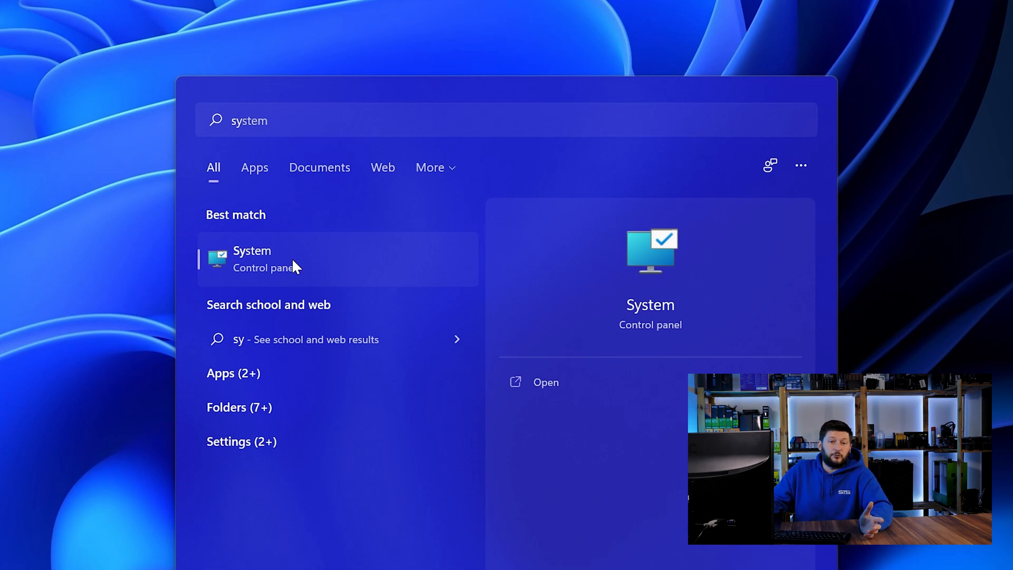
Check Settings' System About page for a 64-bit operating system.
click(252, 259)
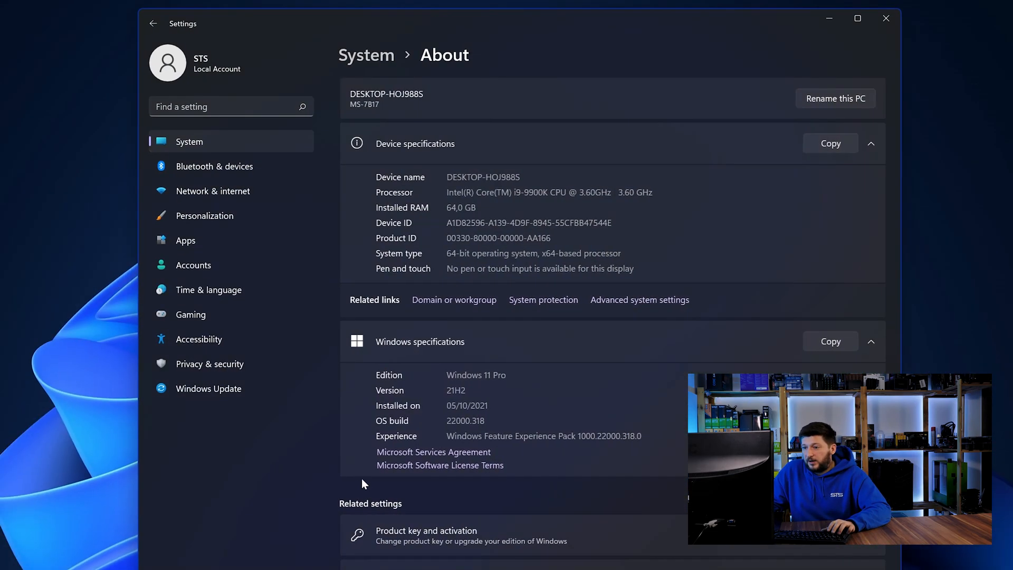
mouse_move(432, 227)
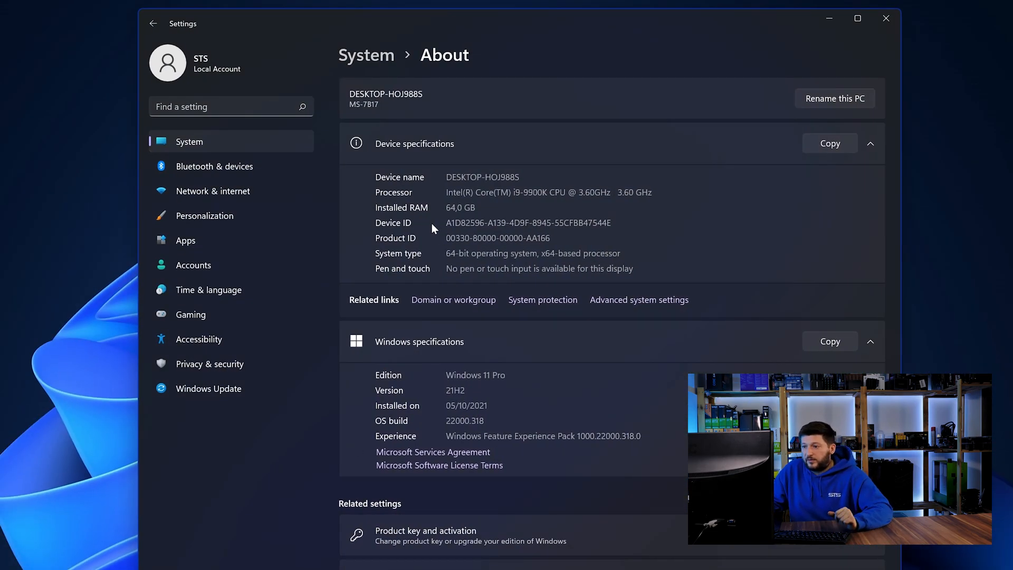
double_click(452, 253)
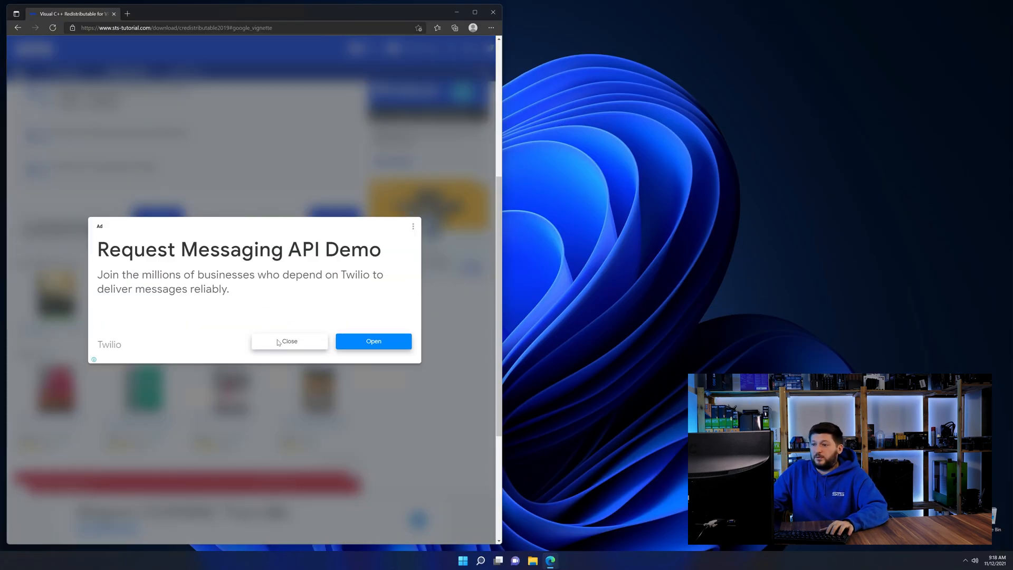
Dismiss the ad, run VC_redist.x64.exe, and start installing the Visual C++ runtime.
click(290, 341)
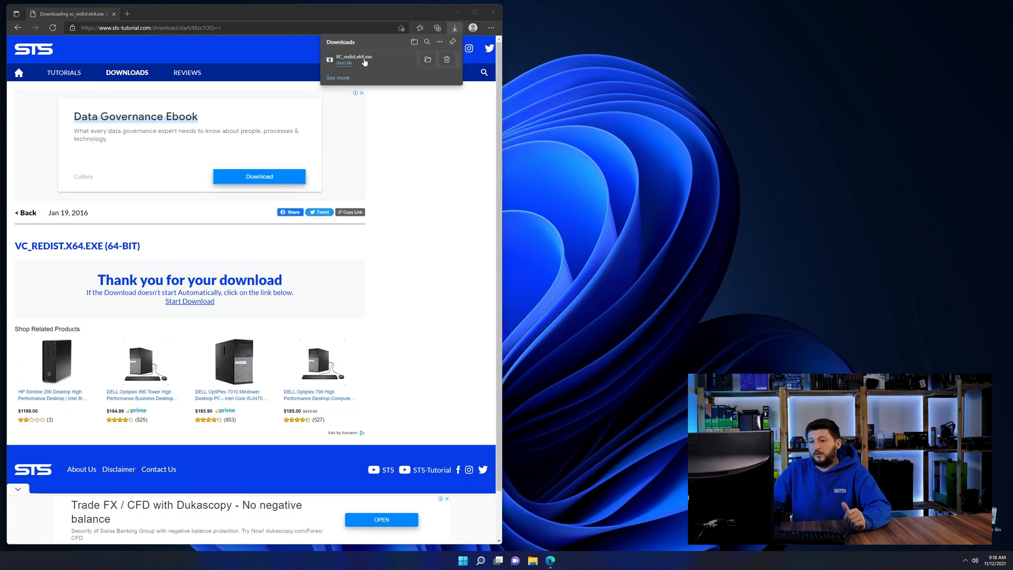
click(343, 64)
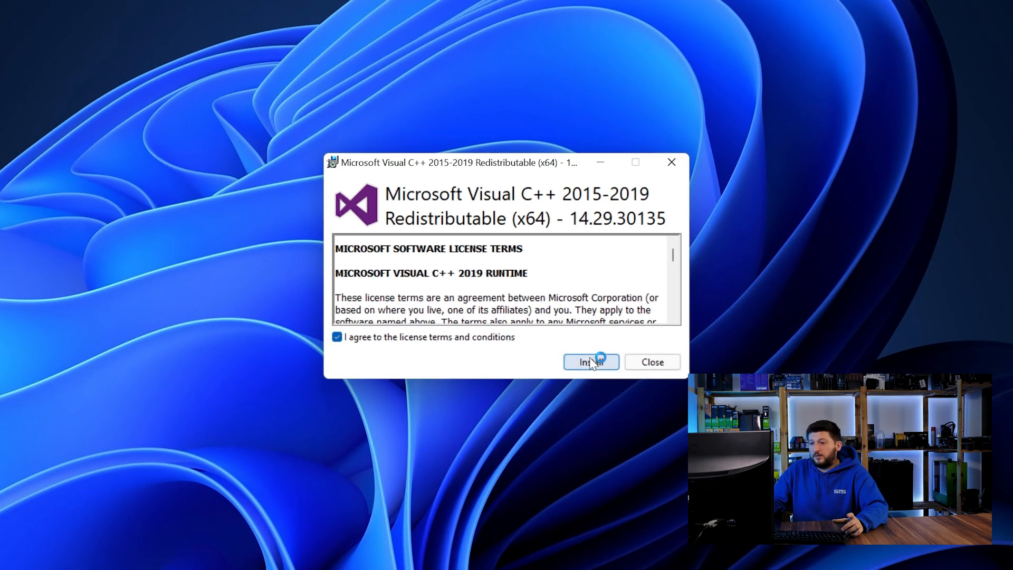
click(590, 361)
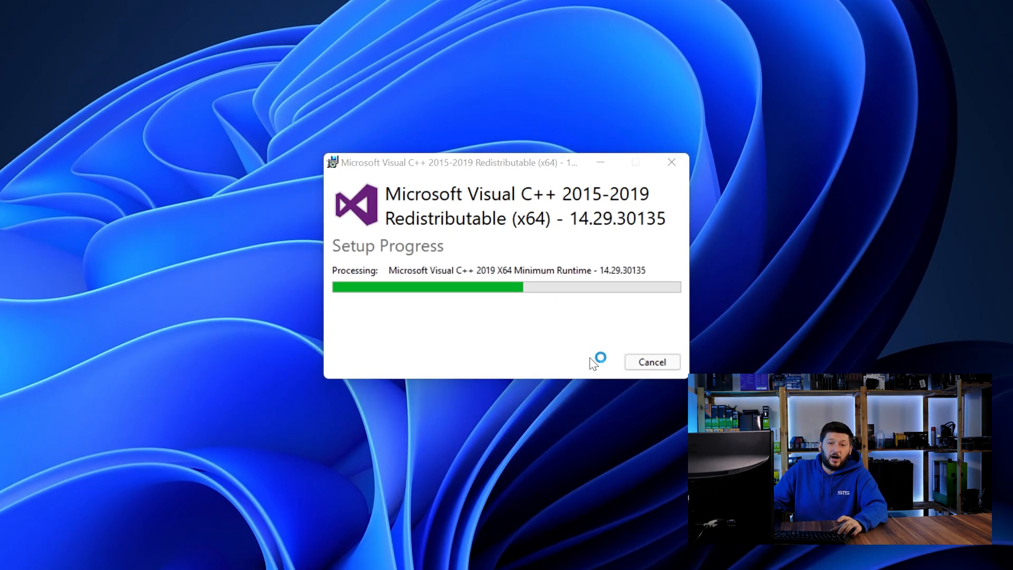